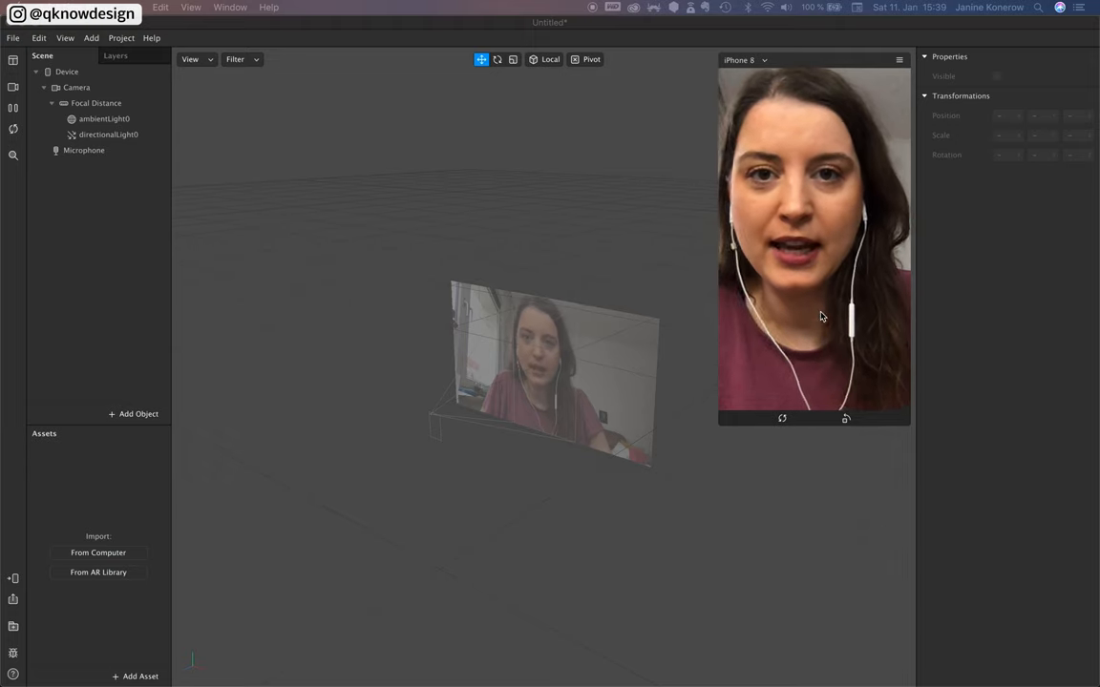
- Add a face tracker to the scene and a face mesh under it
{"action": "left_click", "coordinate": [138, 414]}
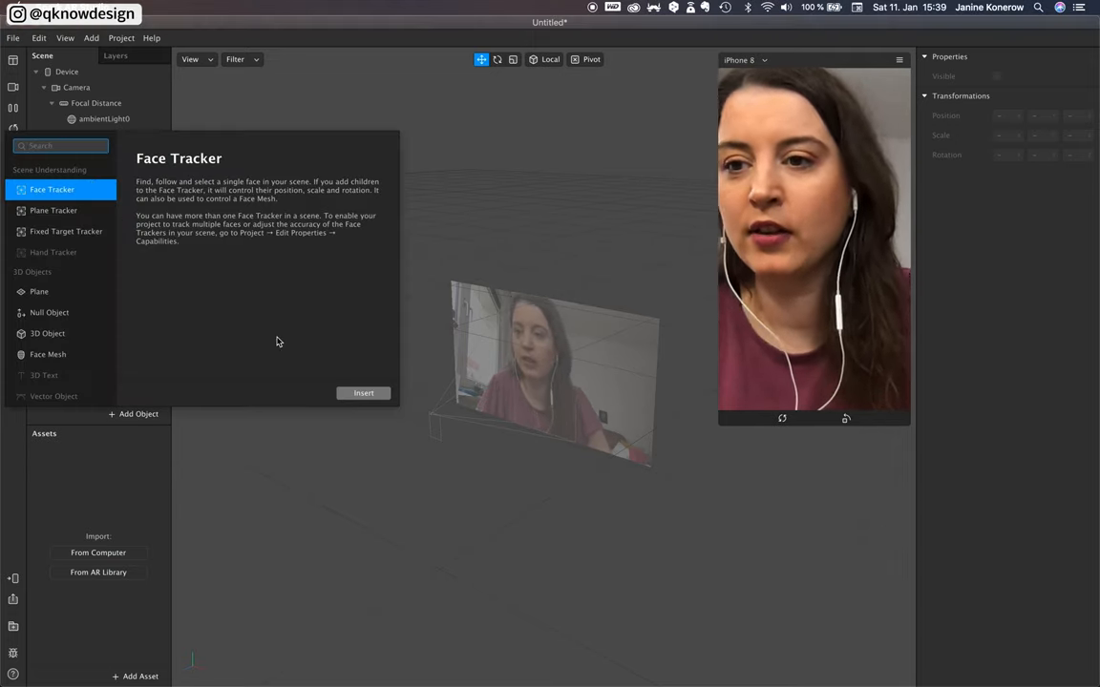
{"action": "left_click", "coordinate": [363, 393]}
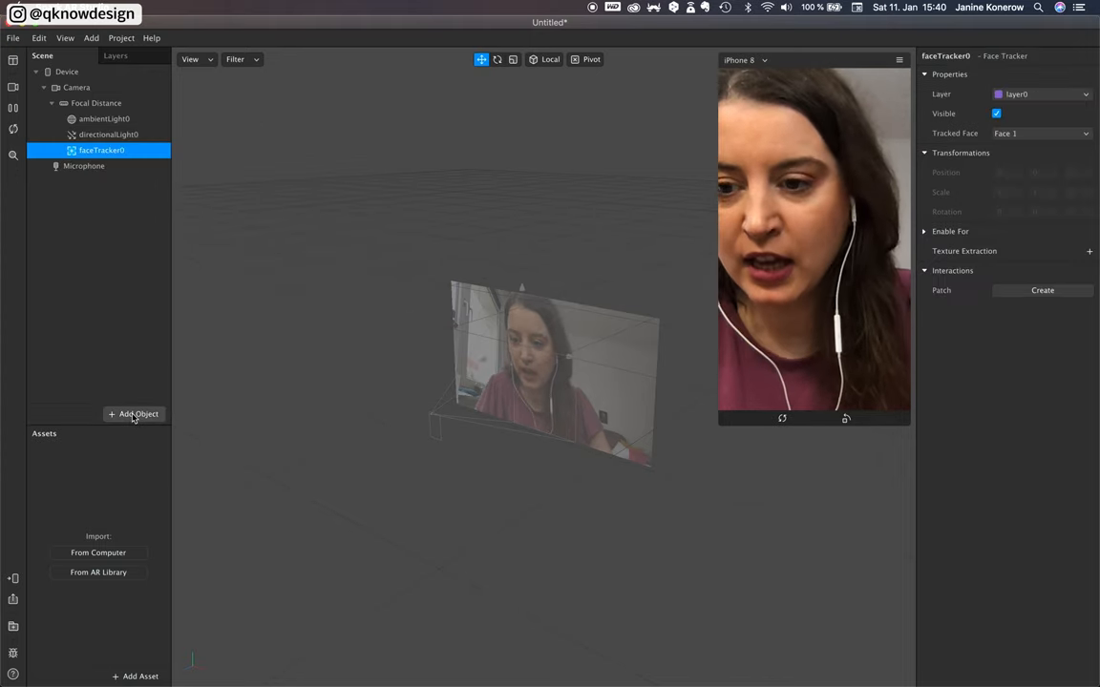
{"action": "left_click", "coordinate": [134, 413]}
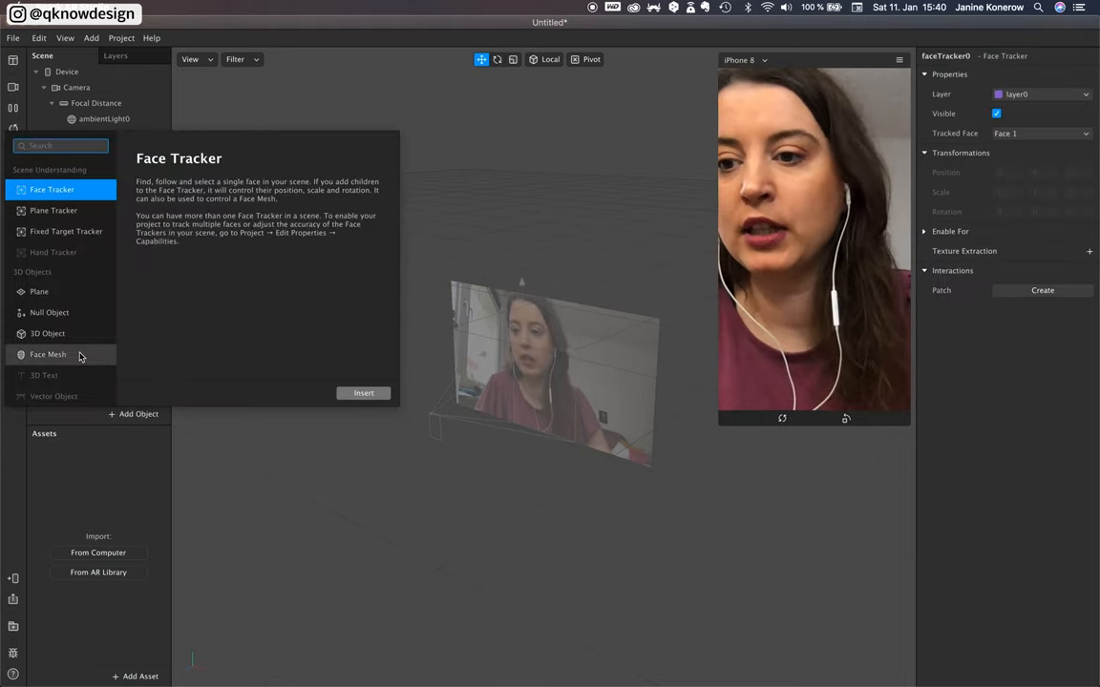
{"action": "left_click", "coordinate": [363, 392]}
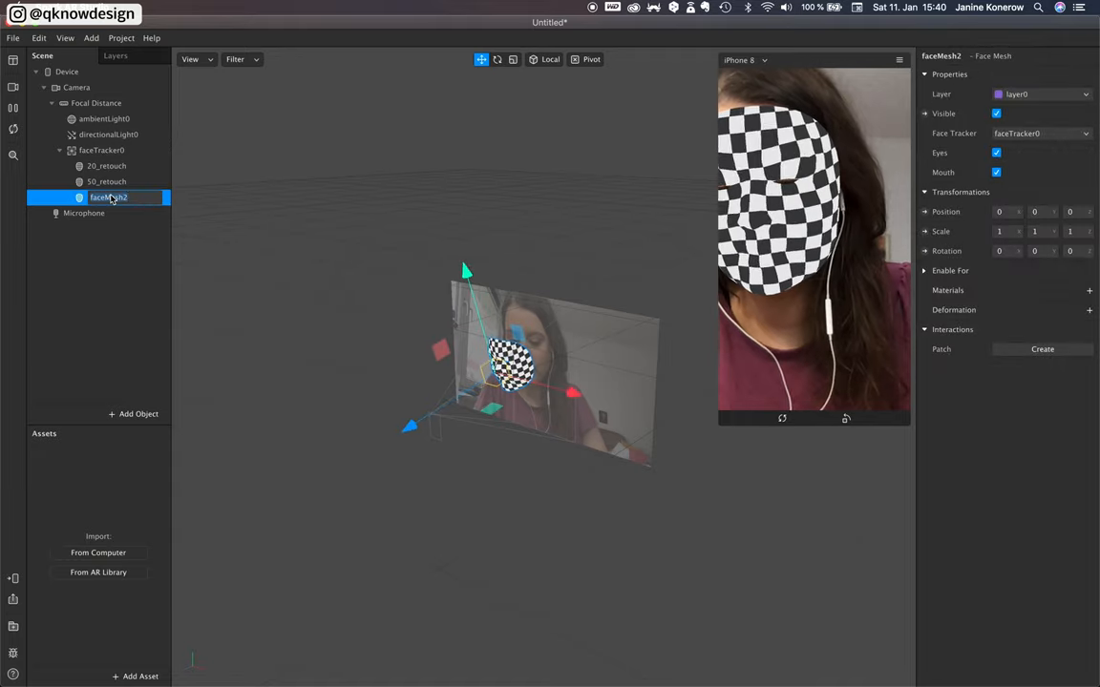
- Rename the third mesh 70_retouch and give 20_retouch a material named 20_retouch_mat
{"action": "left_click", "coordinate": [106, 196]}
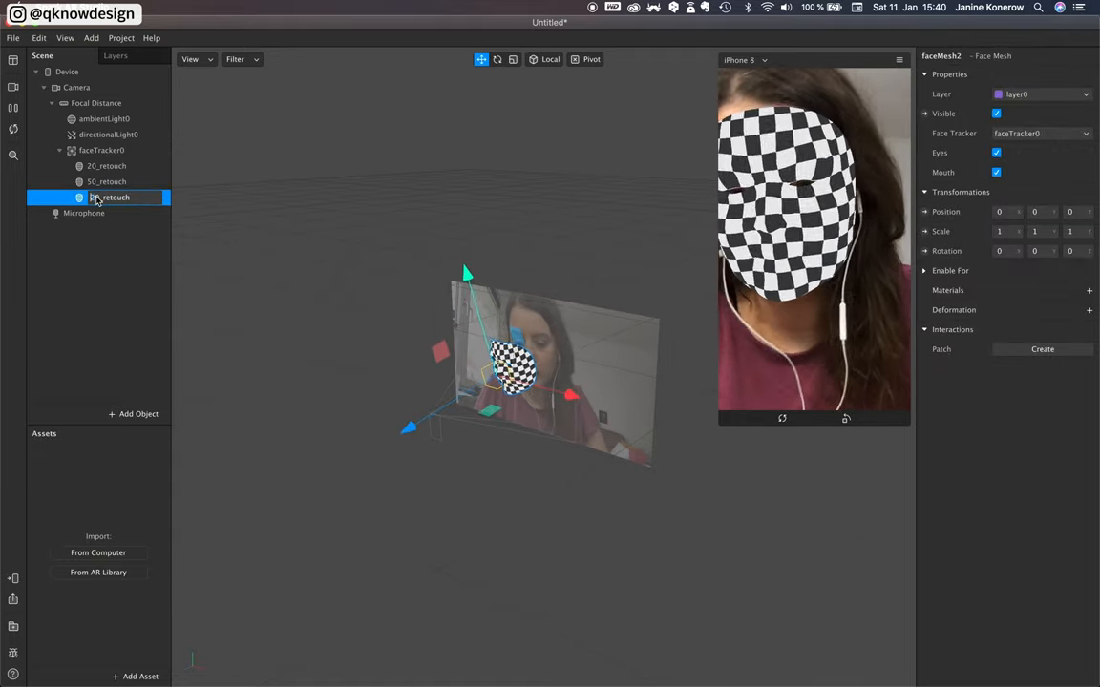
{"action": "left_click", "coordinate": [109, 165]}
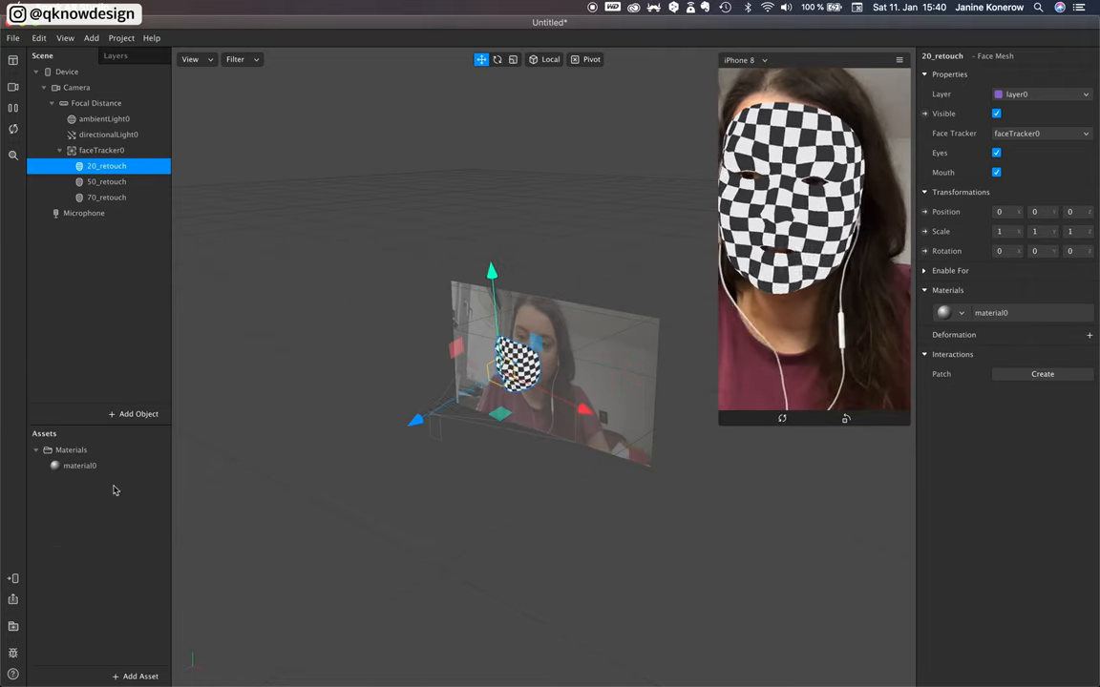
{"action": "left_click", "coordinate": [79, 466]}
{"action": "type", "text": "20_retouch_ma"}
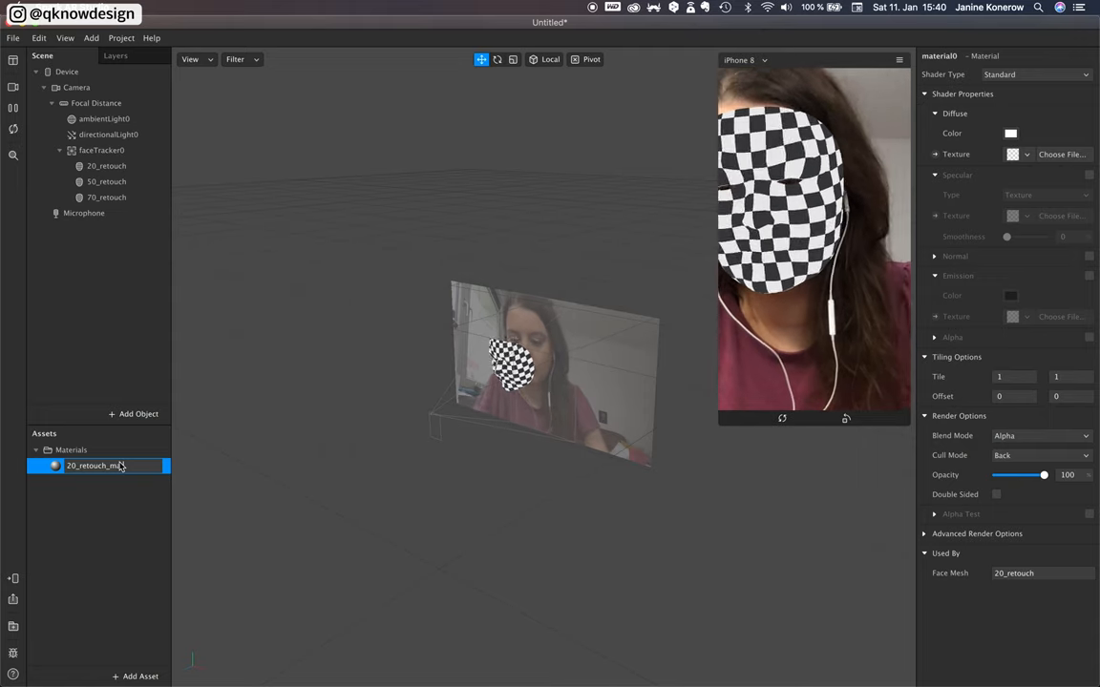
{"action": "left_click", "coordinate": [106, 166]}
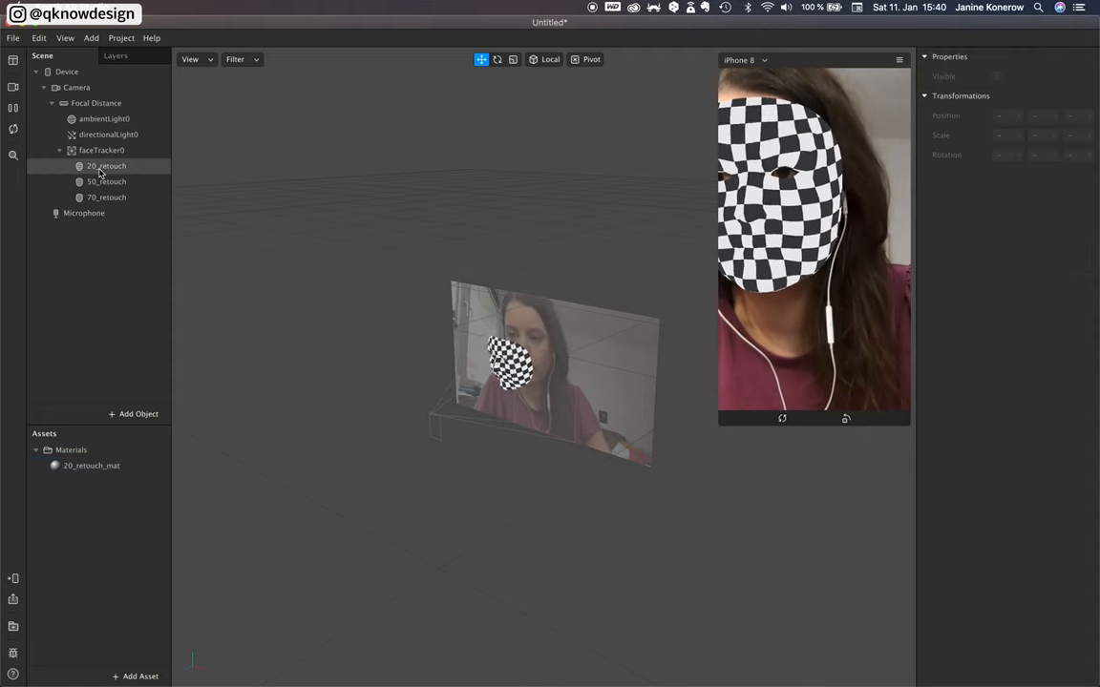
- Create new materials for the 50_retouch and 70_retouch face meshes
{"action": "left_click", "coordinate": [107, 181]}
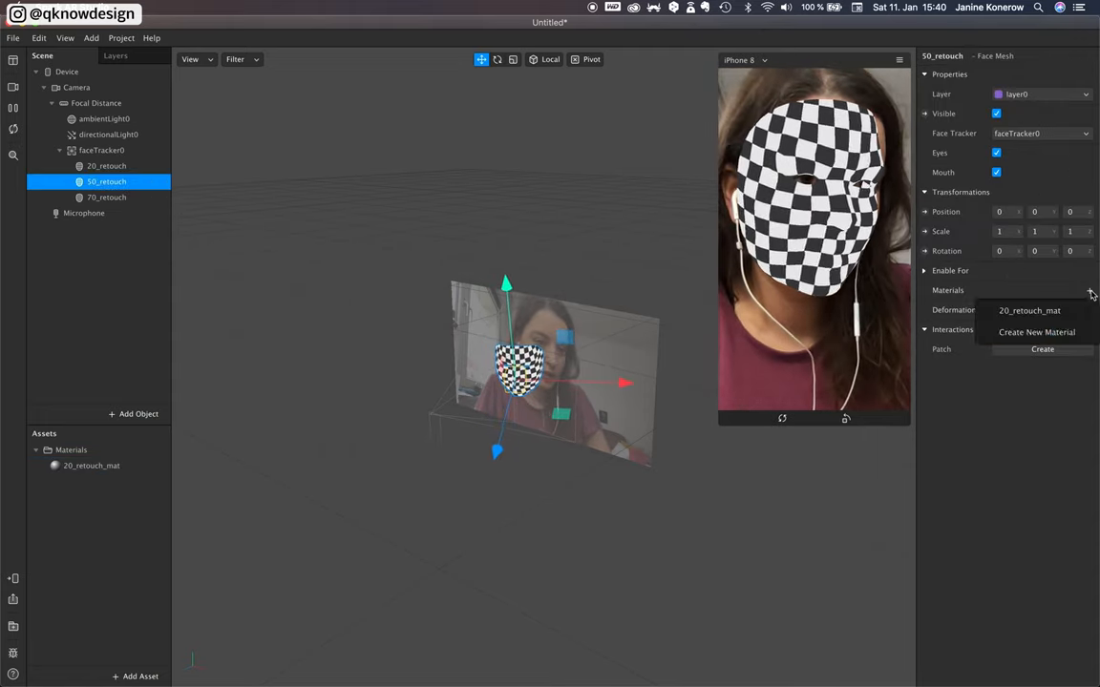
{"action": "left_click", "coordinate": [1036, 332]}
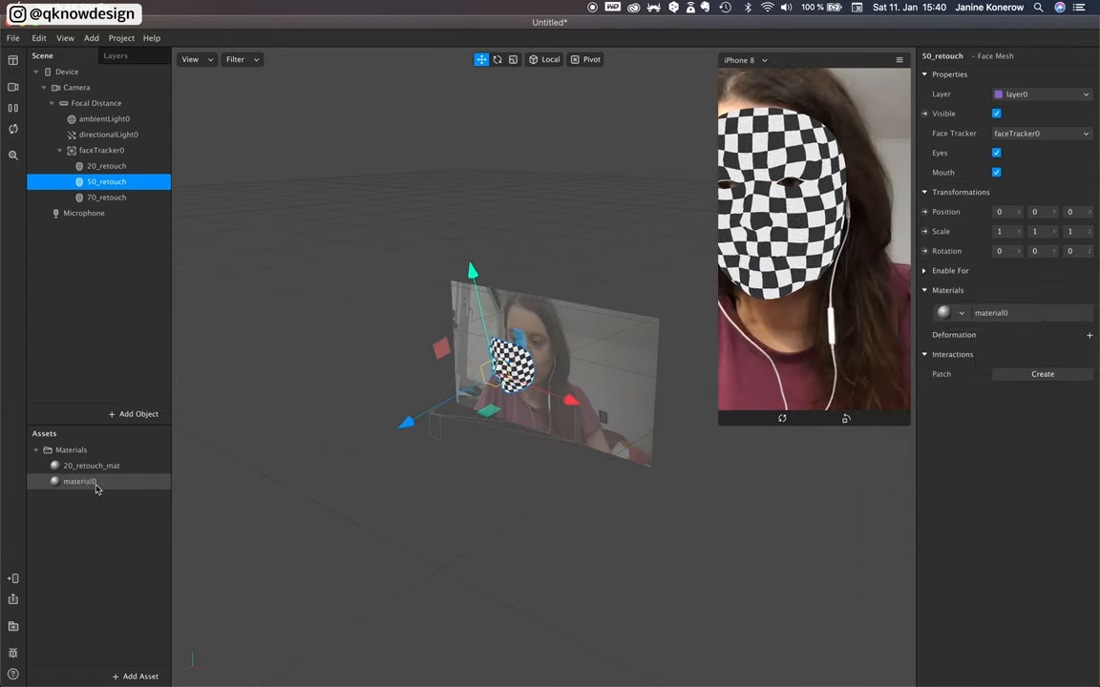
{"action": "left_click", "coordinate": [93, 482]}
{"action": "type", "text": "50_retouch_mat"}
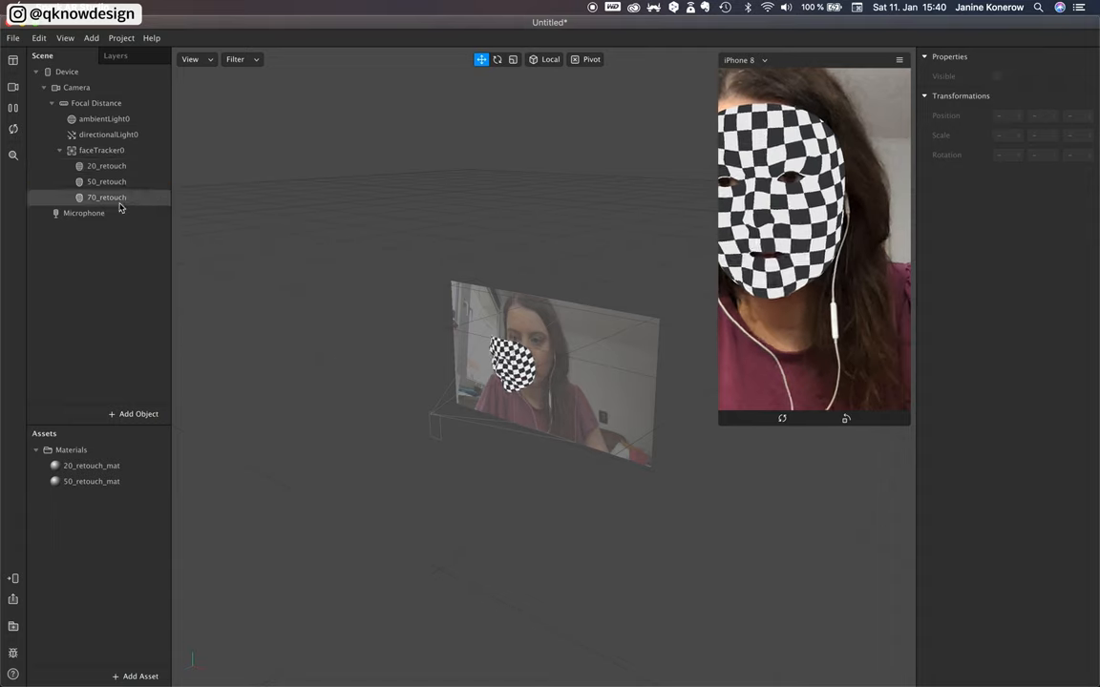
{"action": "left_click", "coordinate": [106, 196]}
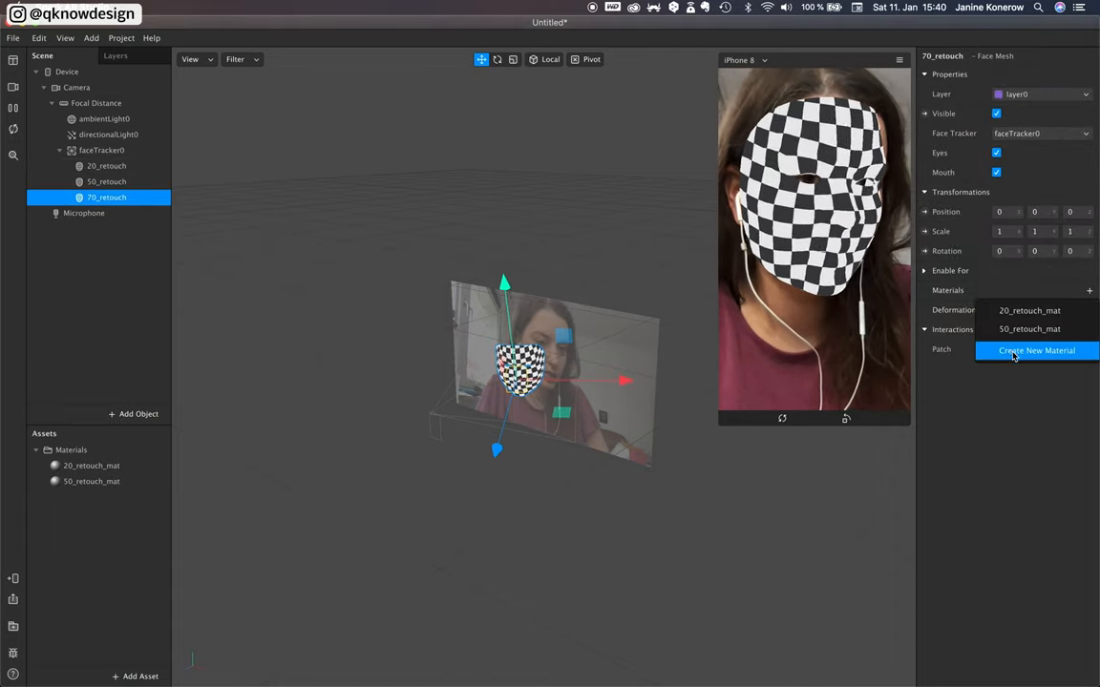
{"action": "left_click", "coordinate": [1036, 351]}
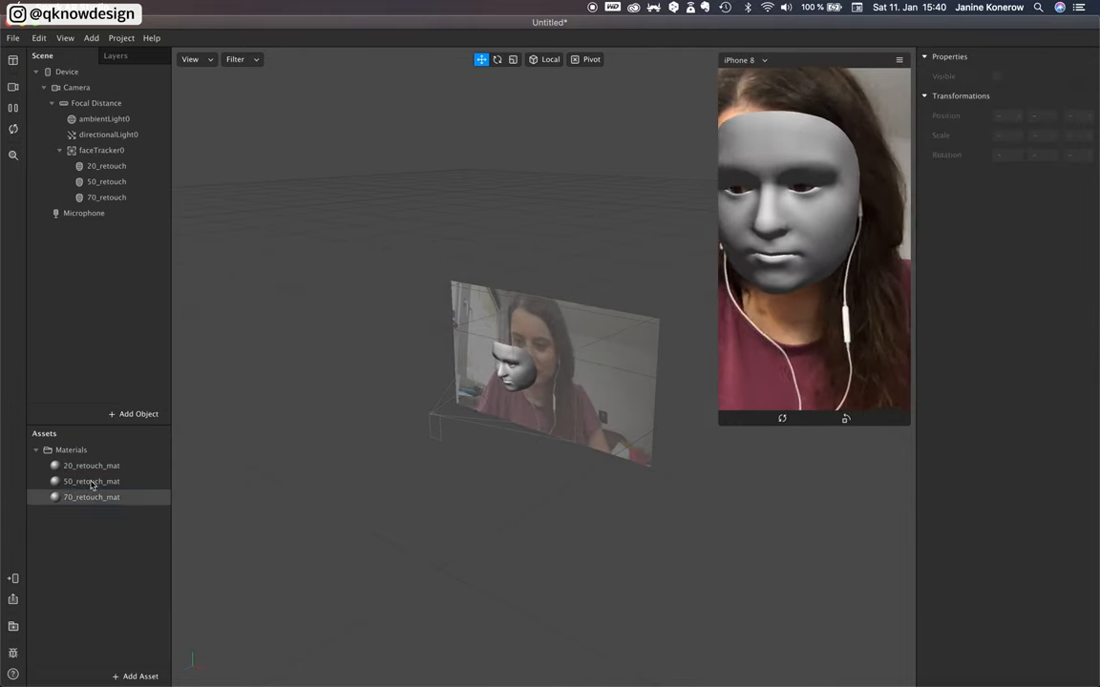
- Colour 20_retouch_mat blue, 50_retouch_mat green and 70_retouch_mat red
{"action": "left_click", "coordinate": [91, 465]}
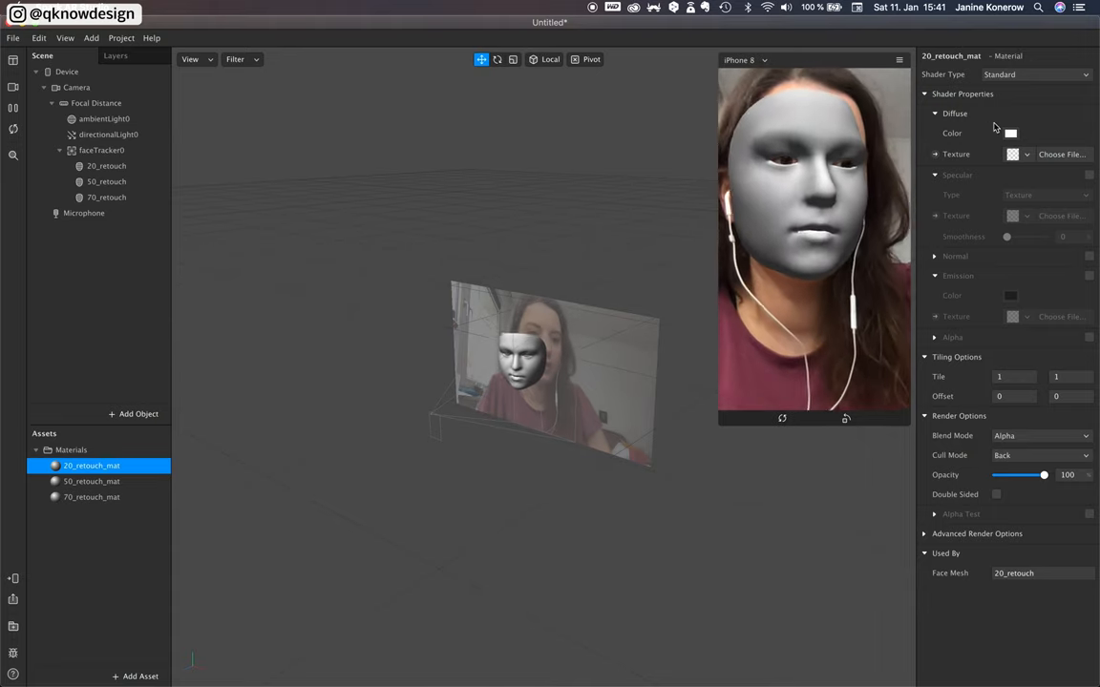
{"action": "left_click", "coordinate": [1010, 133]}
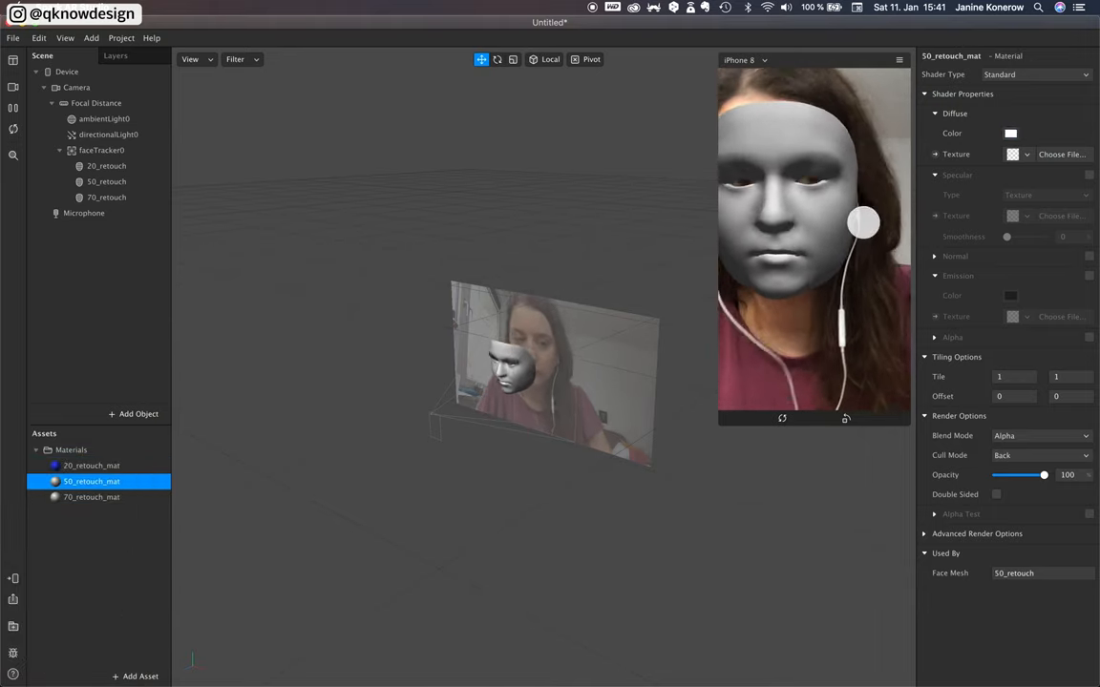
{"action": "left_click", "coordinate": [1010, 132]}
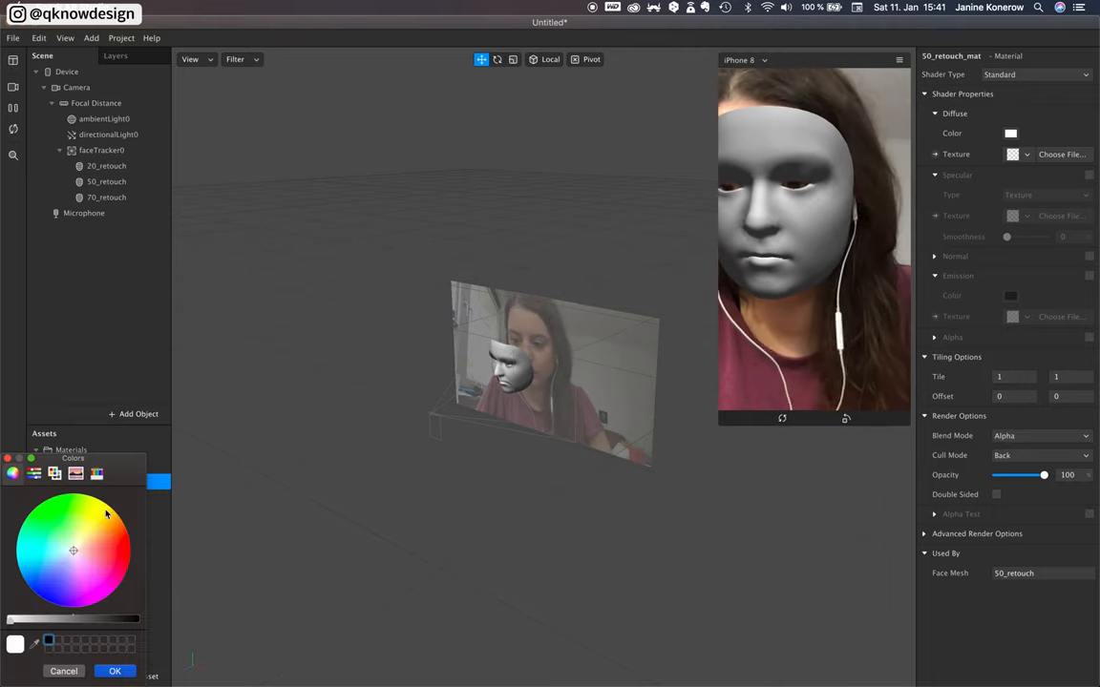
{"action": "left_click", "coordinate": [115, 671]}
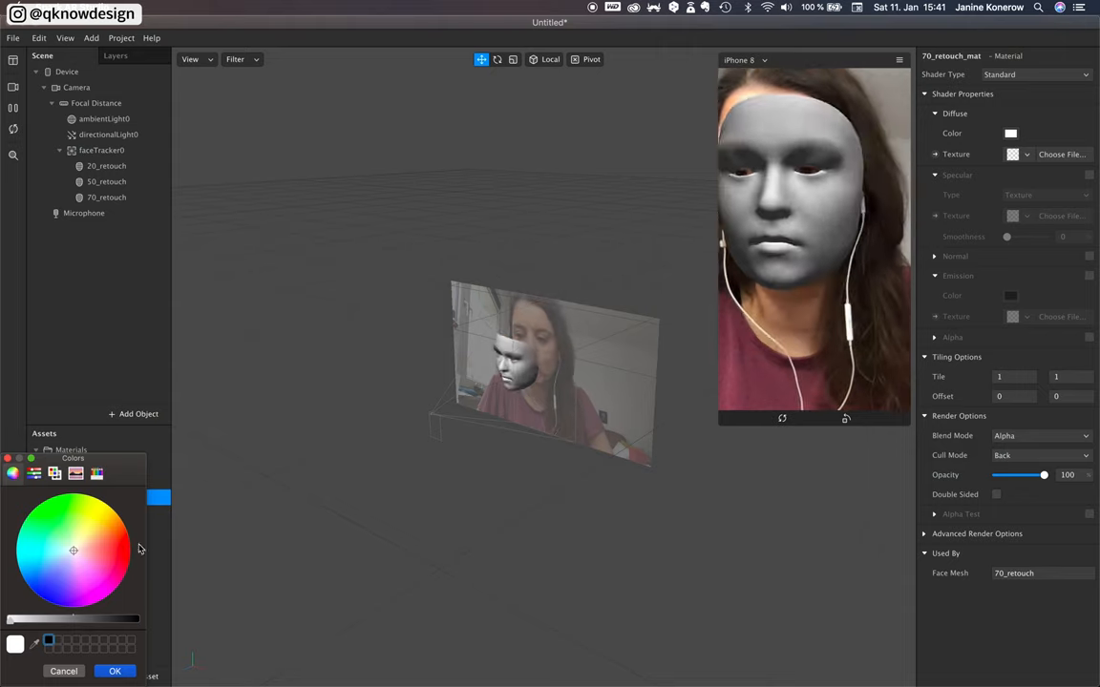
{"action": "left_click", "coordinate": [115, 672]}
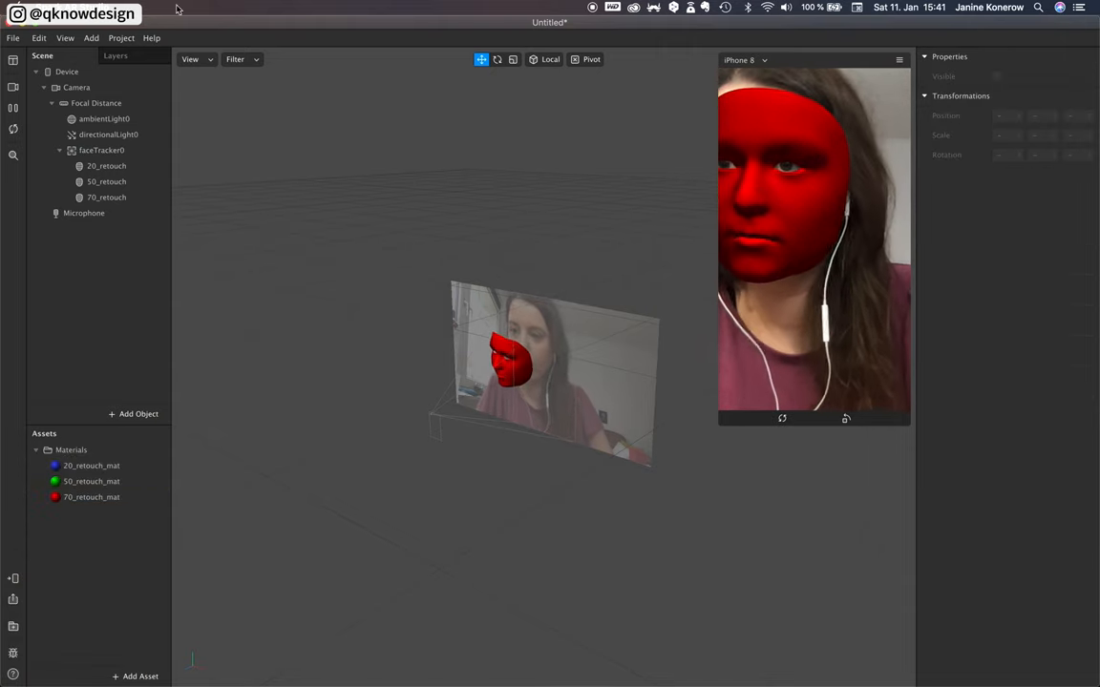
{"action": "left_click", "coordinate": [64, 38]}
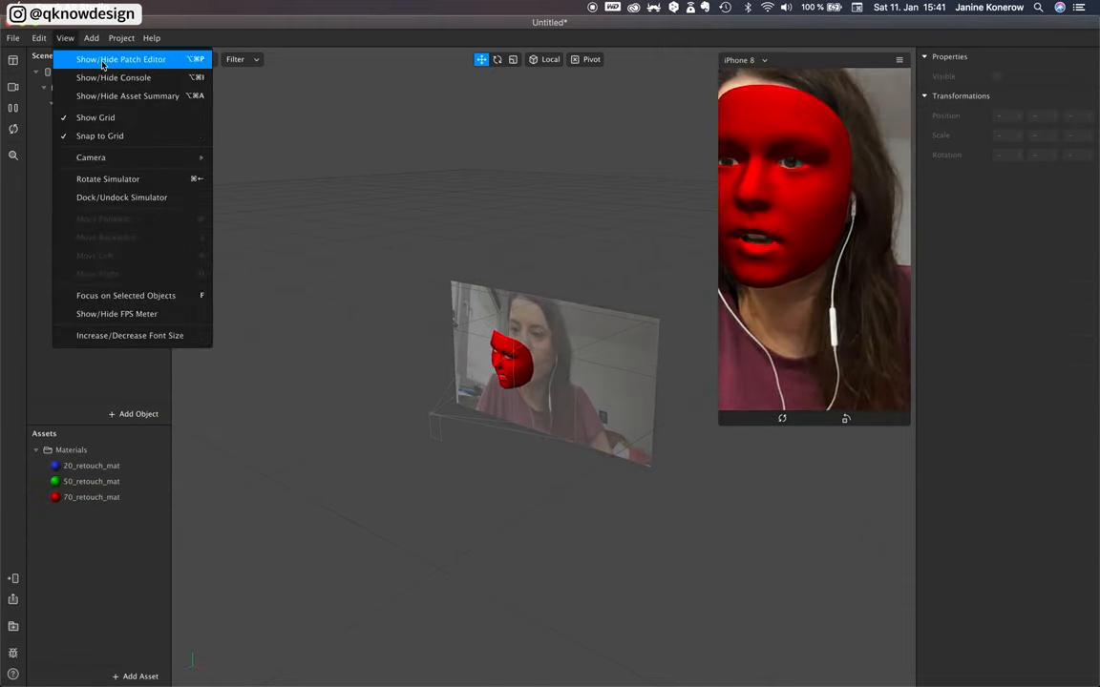
- Show the patch editor and add Screen Tap and Equals Exactly patches
{"action": "left_click", "coordinate": [120, 60]}
{"action": "type", "text": "tap"}
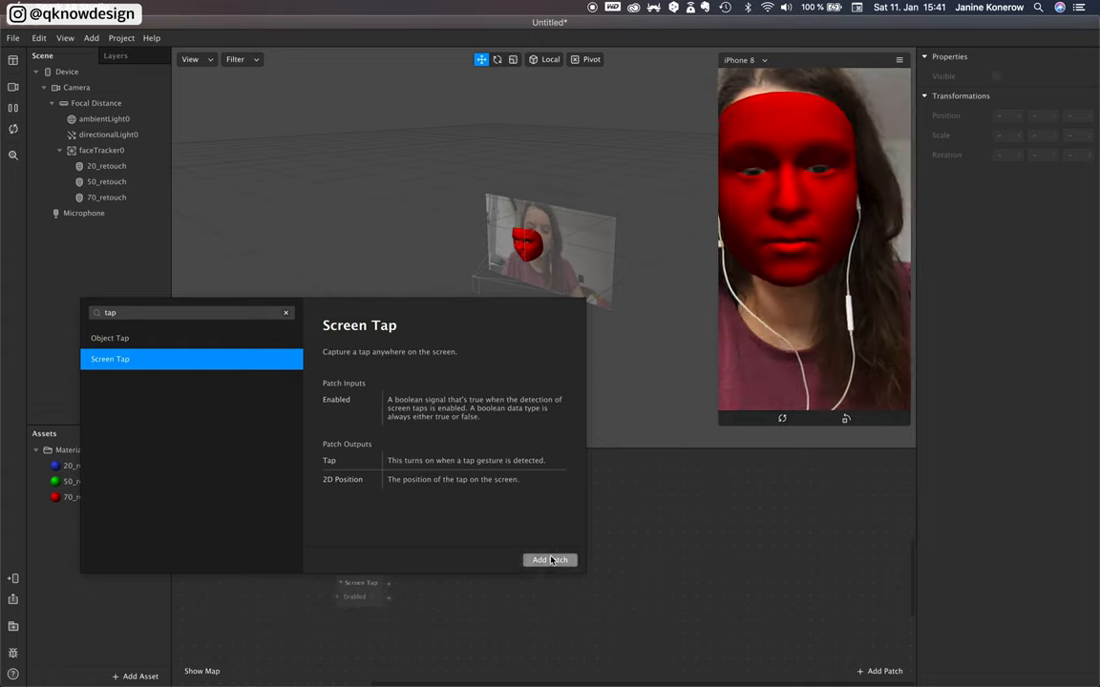
{"action": "left_click", "coordinate": [549, 561]}
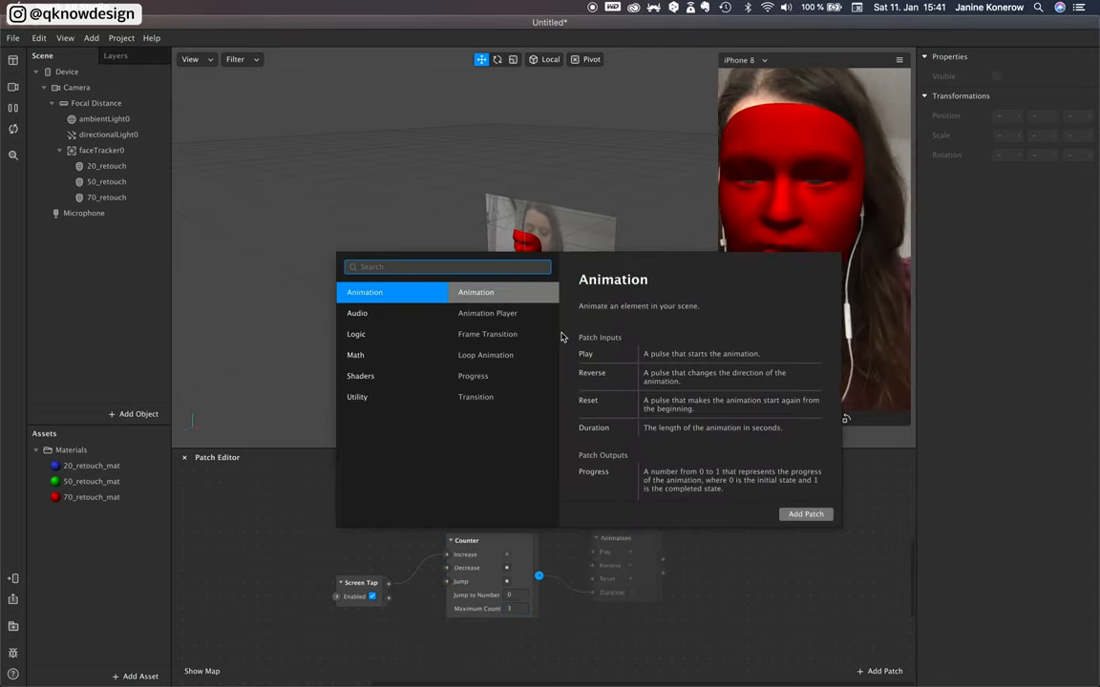
{"action": "type", "text": "equ"}
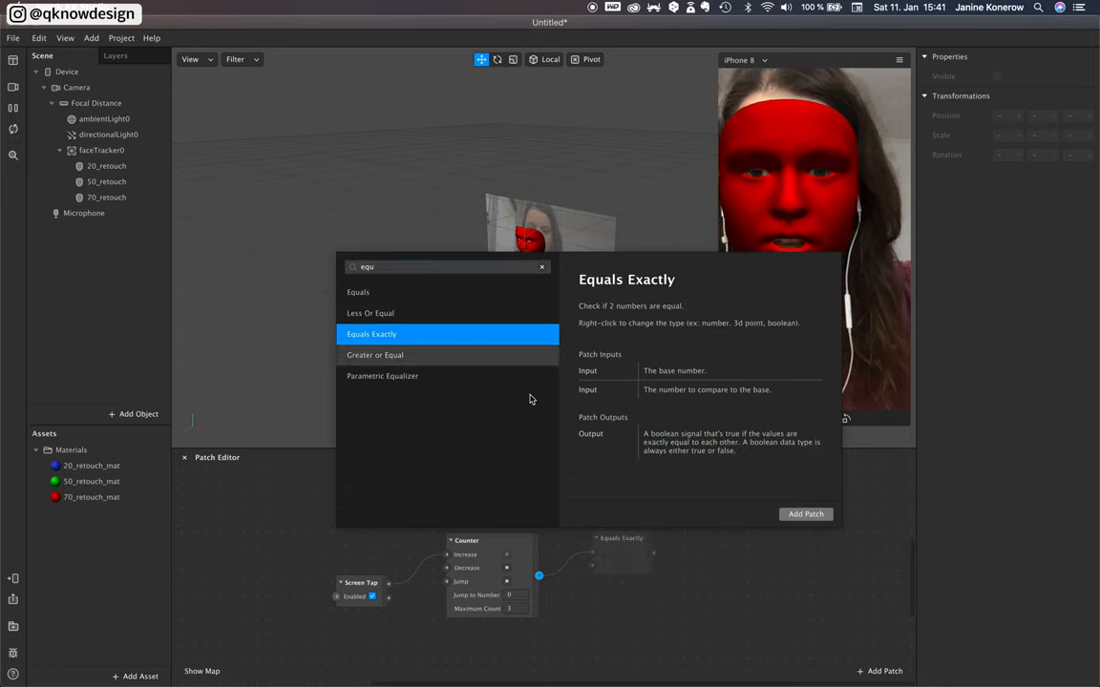
{"action": "left_click", "coordinate": [805, 514]}
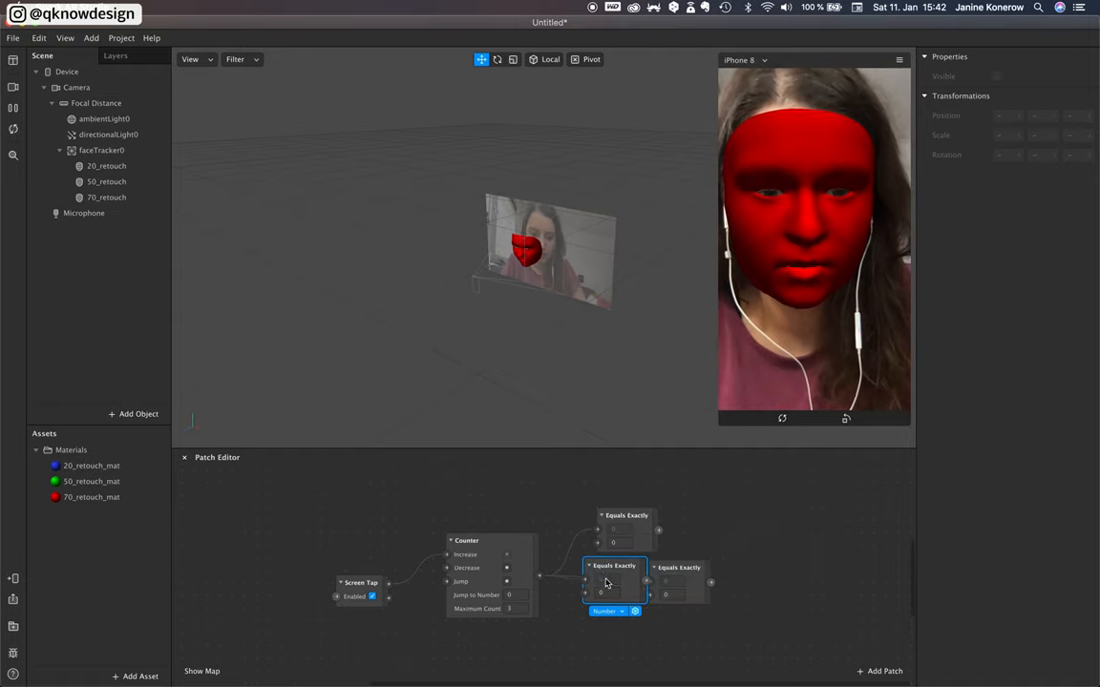
- Place the third Equals Exactly patch below the others and select all three retouch meshes
{"action": "left_click_drag", "start_coordinate": [614, 565], "coordinate": [627, 615]}
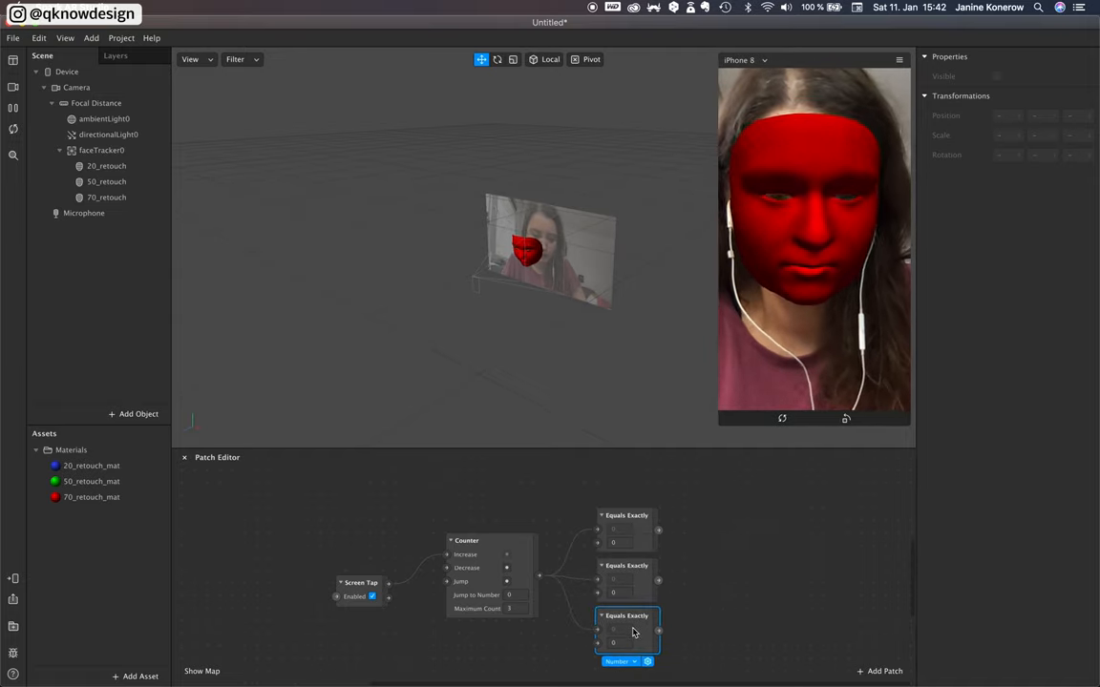
{"action": "left_click", "coordinate": [106, 166]}
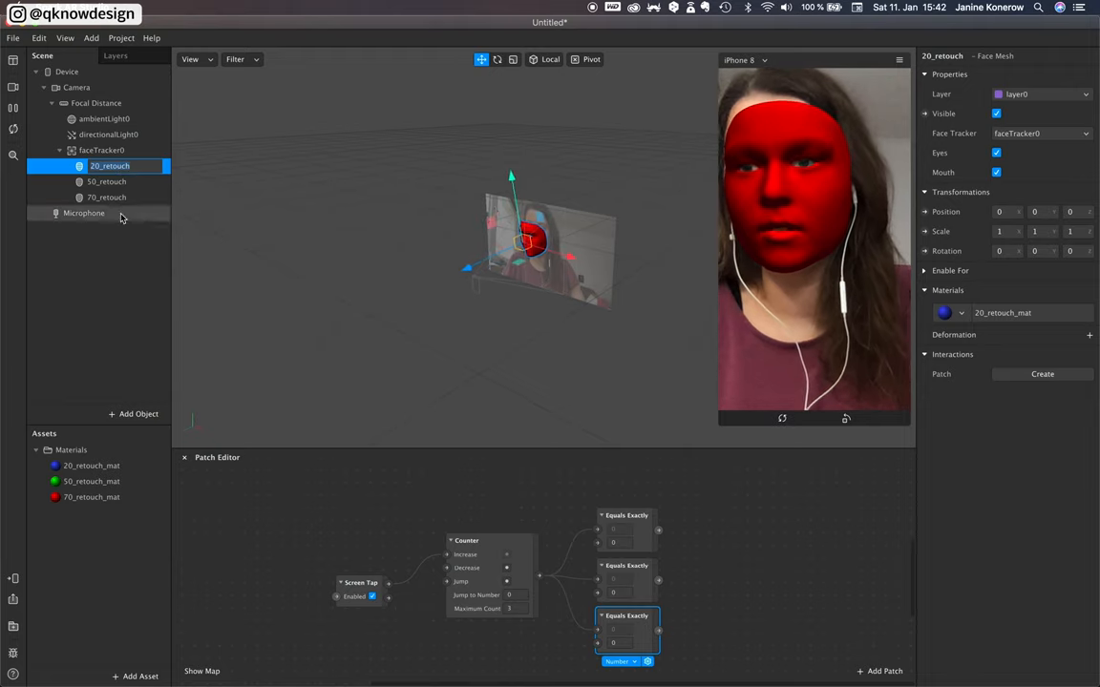
{"action": "left_click", "coordinate": [106, 198]}
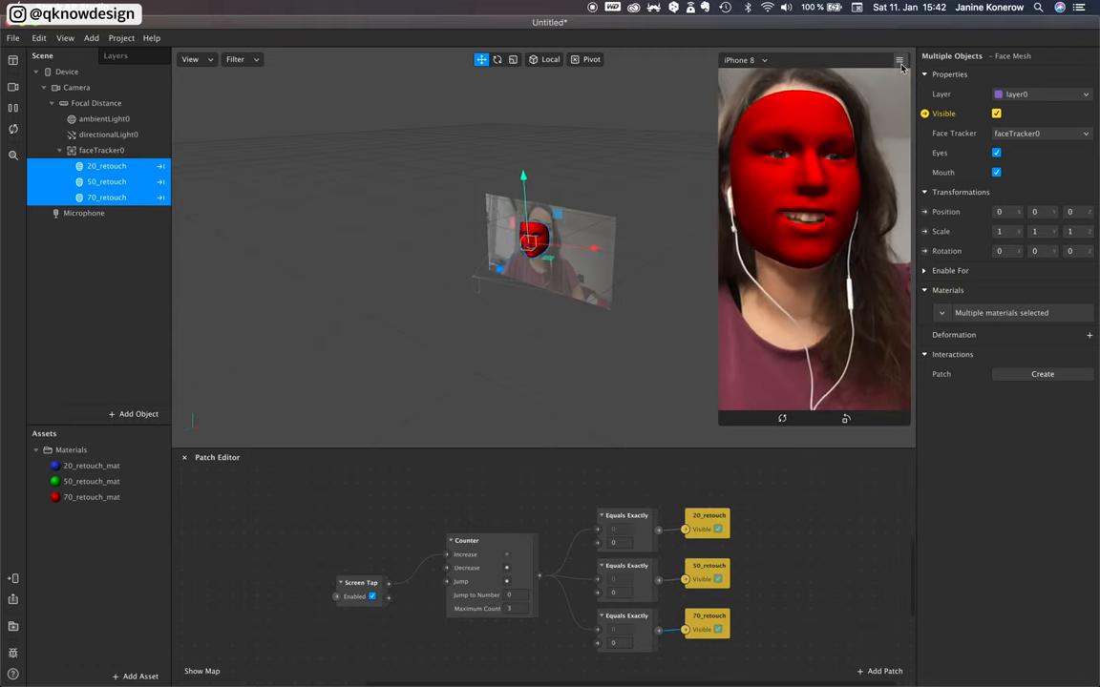
{"action": "left_click", "coordinate": [898, 59]}
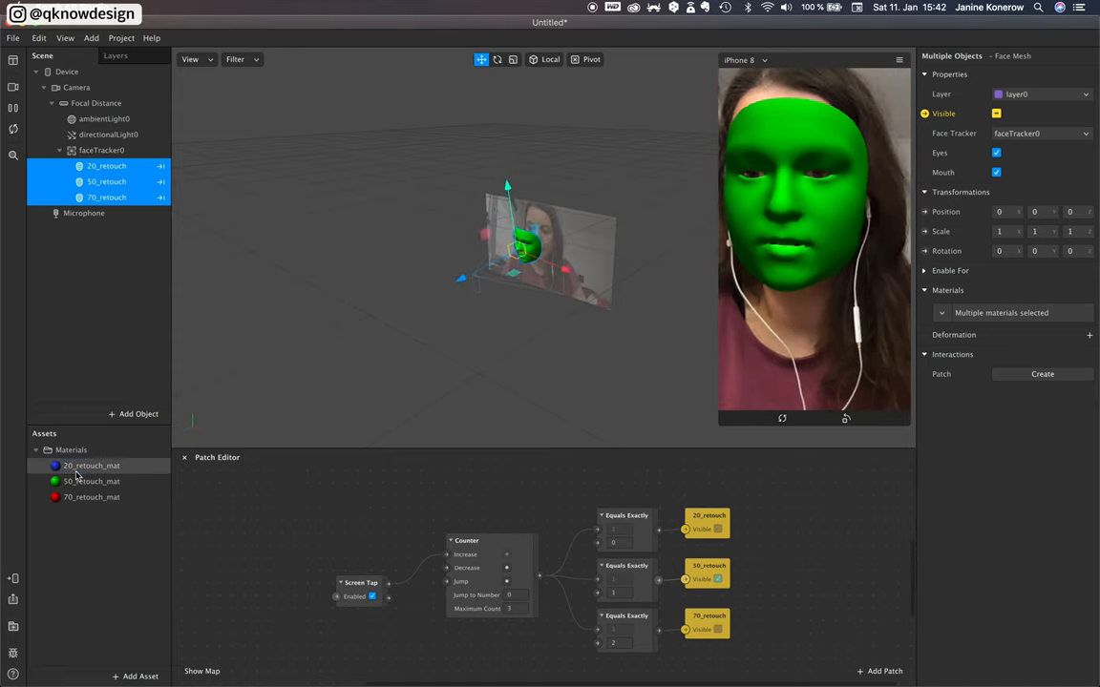
- Switch the retouch materials to the Retouching shader and set 70_retouch_mat's skin smoothing to 70
{"action": "left_click", "coordinate": [91, 465]}
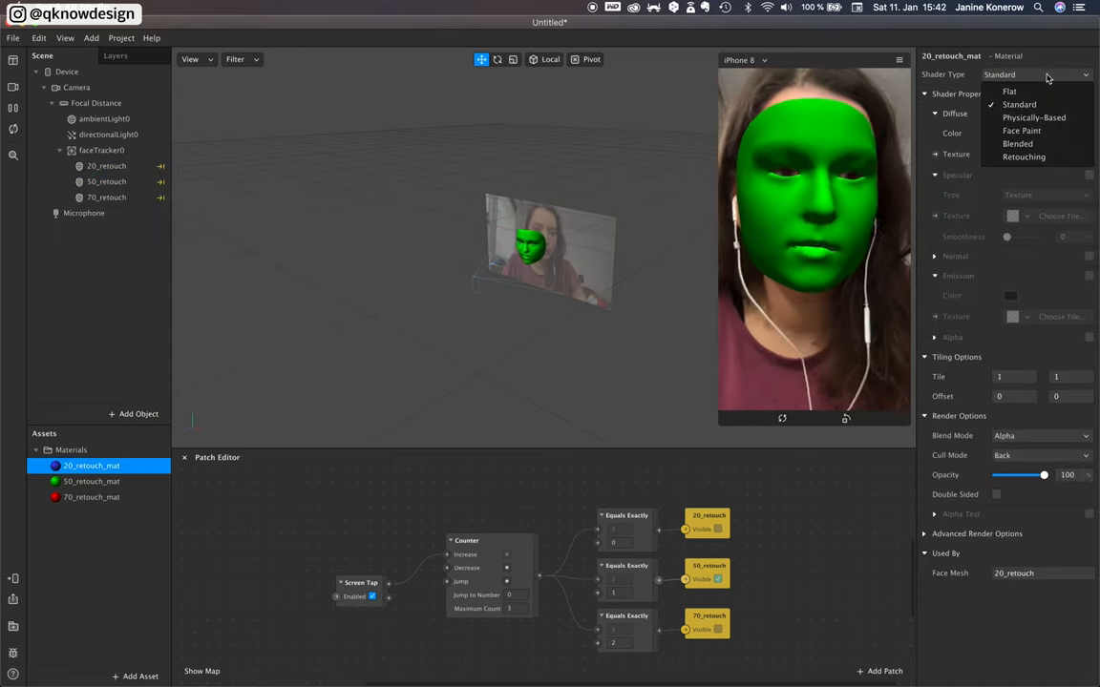
{"action": "left_click", "coordinate": [1022, 157]}
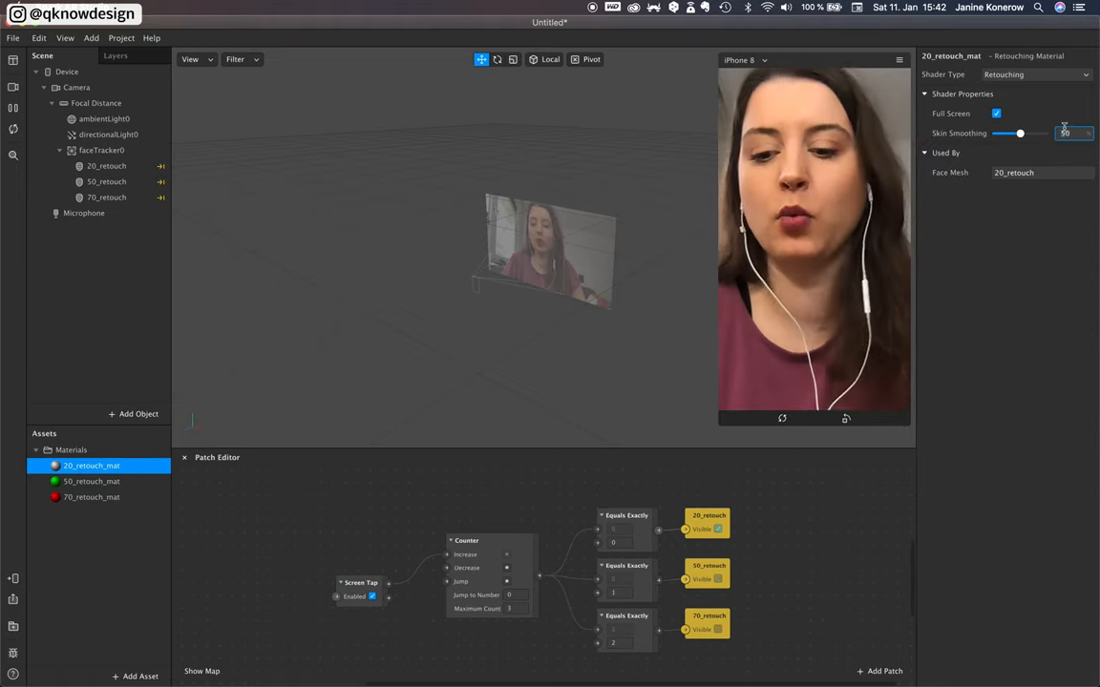
{"action": "left_click", "coordinate": [91, 481]}
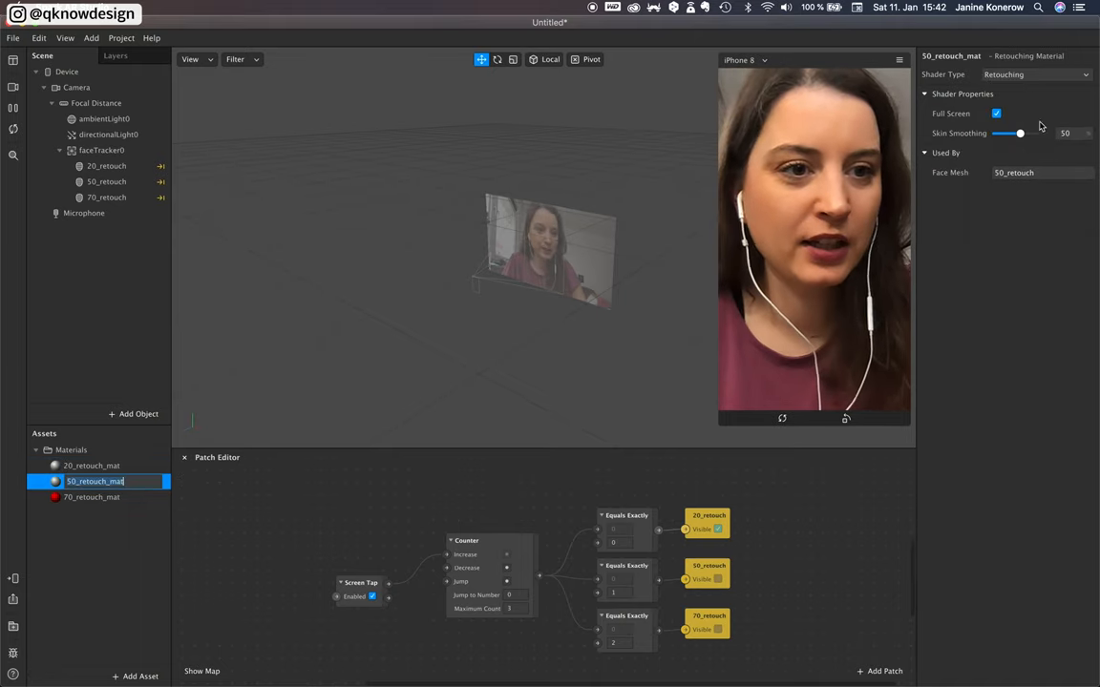
{"action": "left_click", "coordinate": [92, 496]}
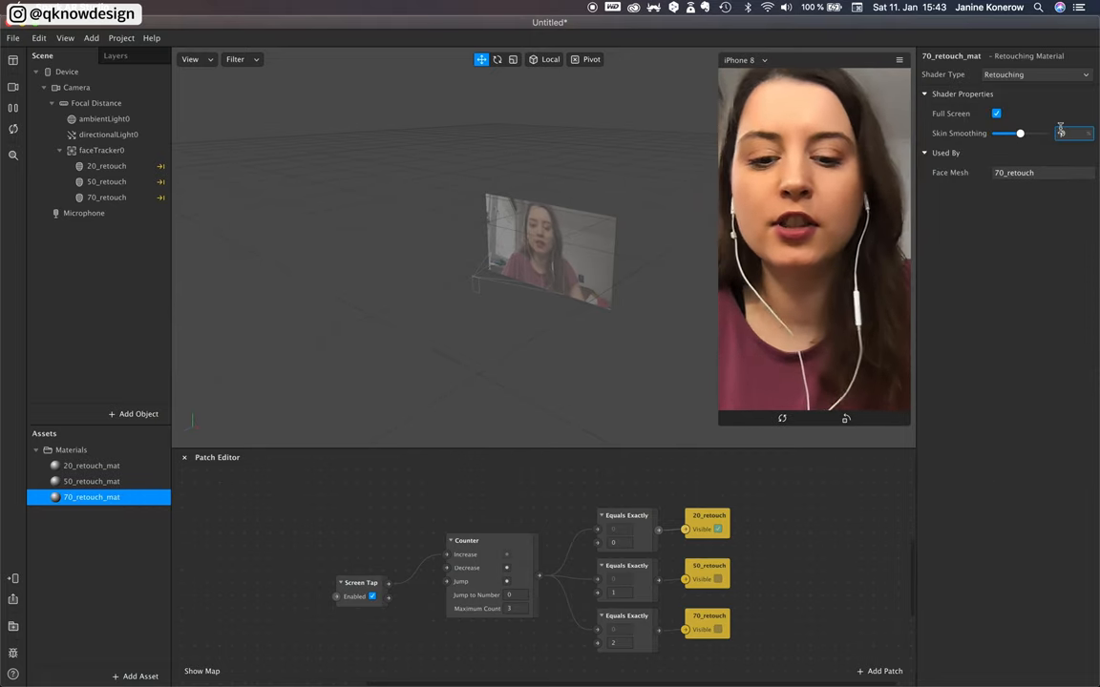
{"action": "left_click_drag", "start_coordinate": [998, 133], "coordinate": [1029, 133]}
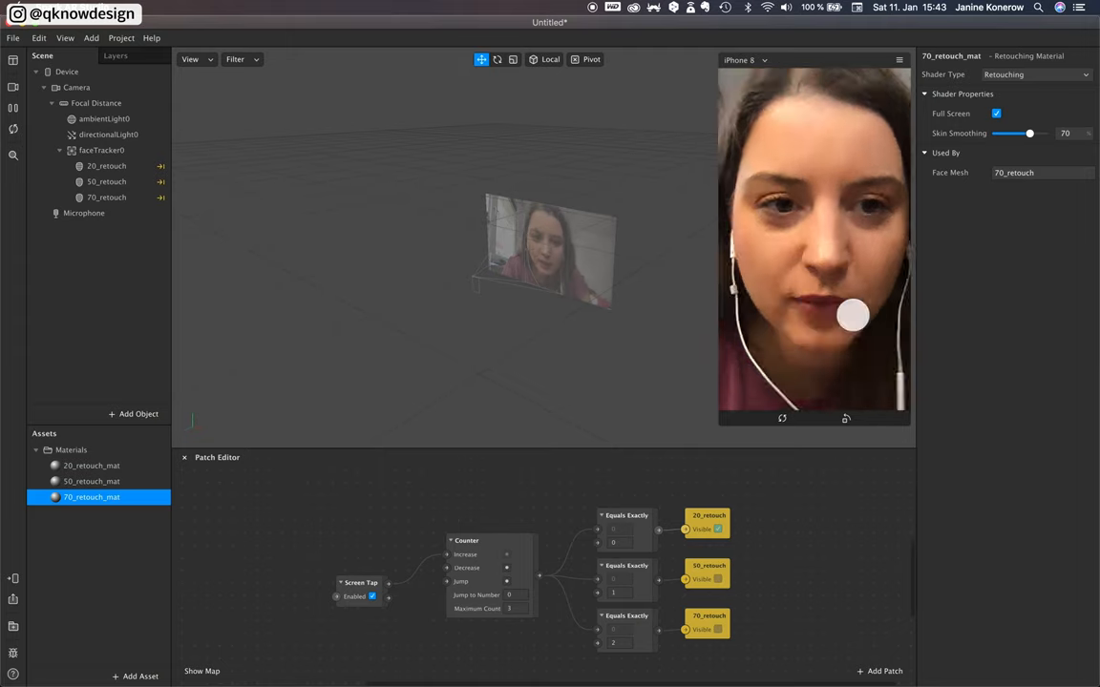